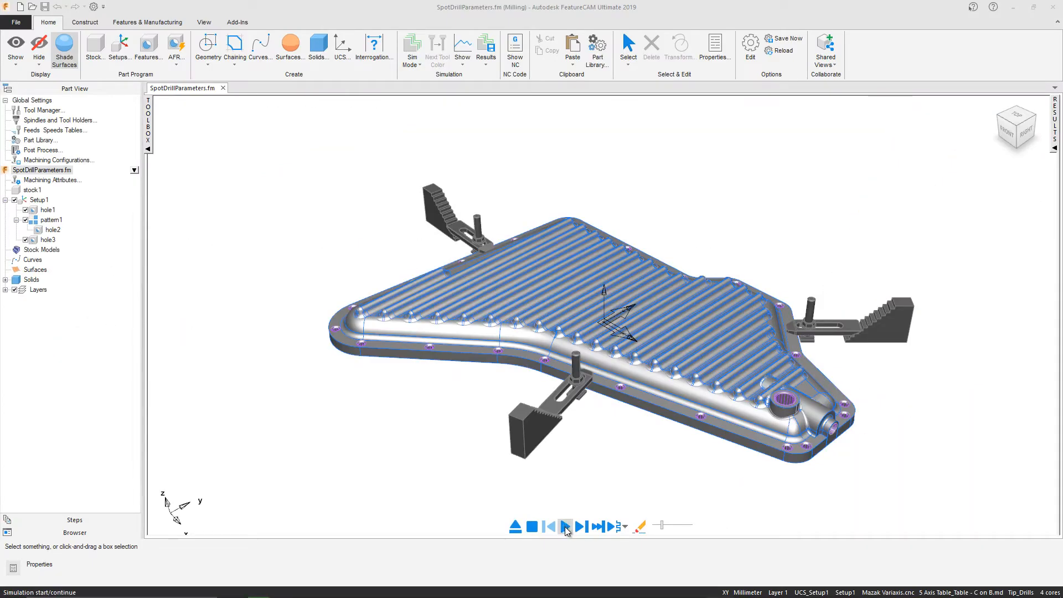
# Step: Run the 3D machining simulation of the sump plate's drilled holes
pyautogui.click(566, 527)
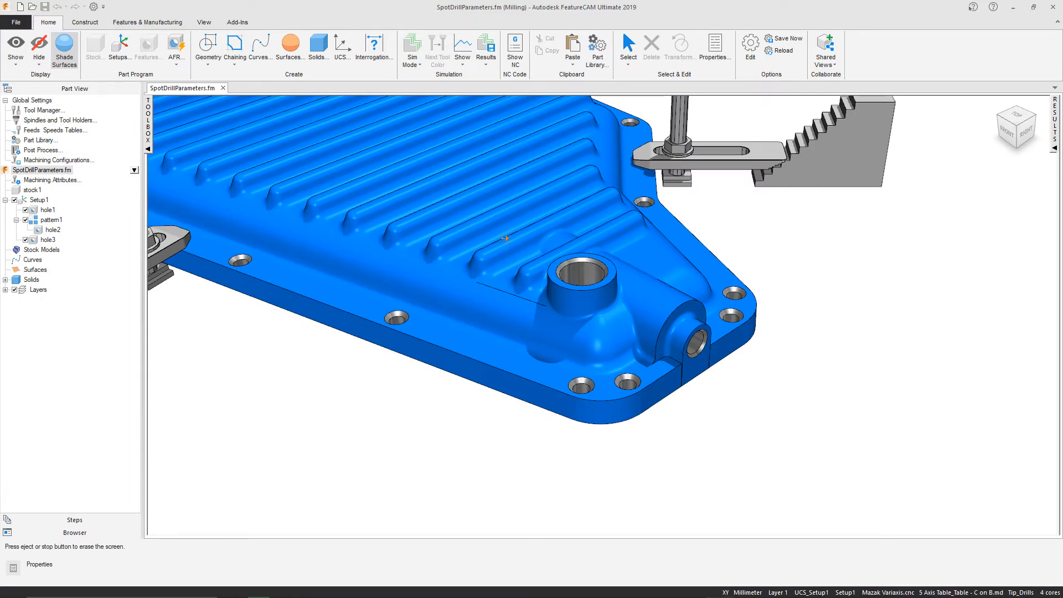
# Step: Show a Part Compare of the simulated plate against the design to check the chamfers
pyautogui.click(462, 49)
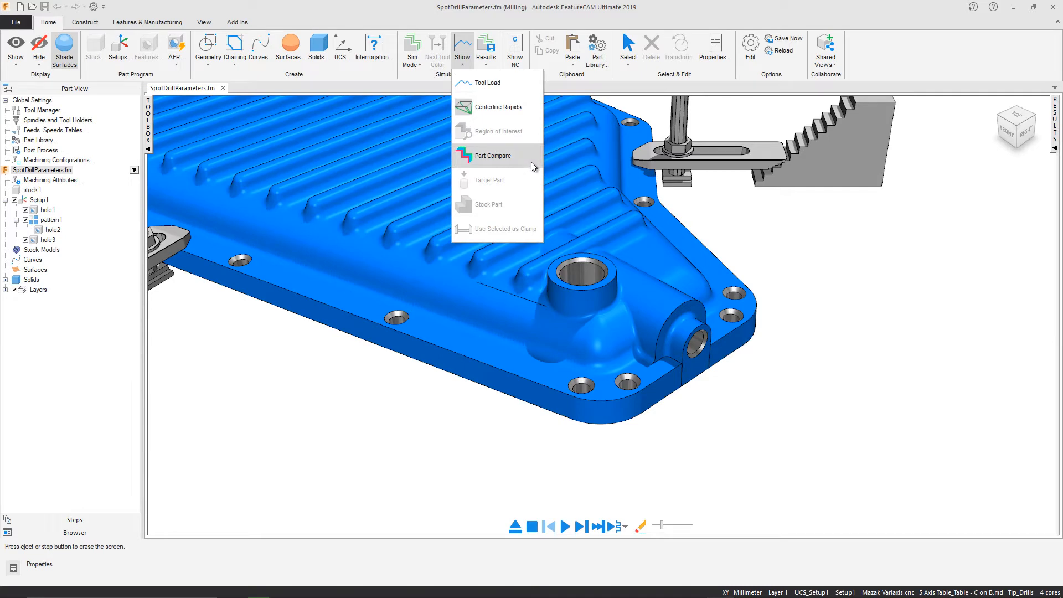
pyautogui.click(491, 155)
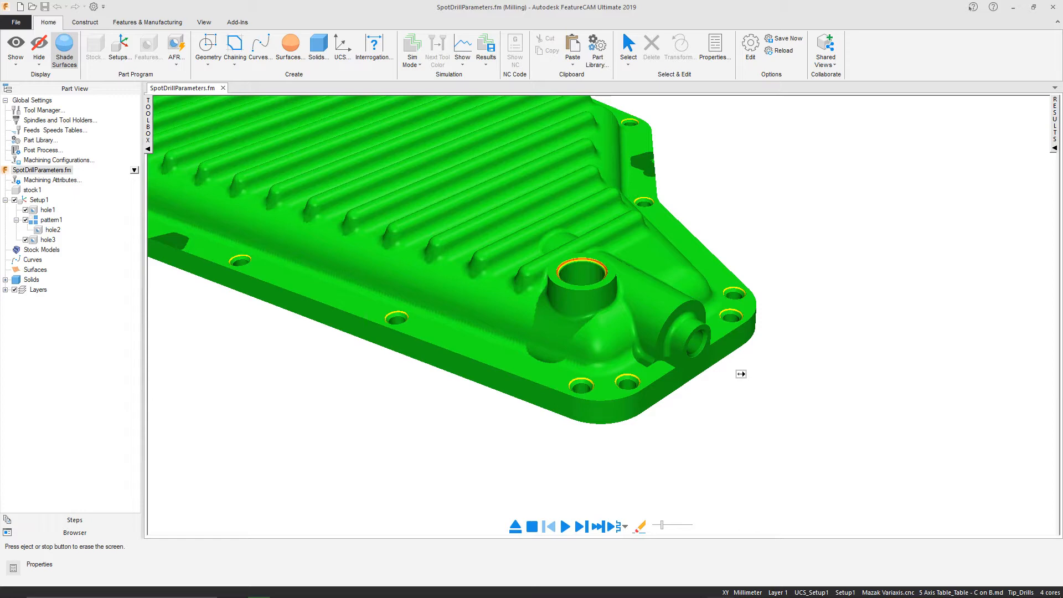
pyautogui.moveTo(747, 374)
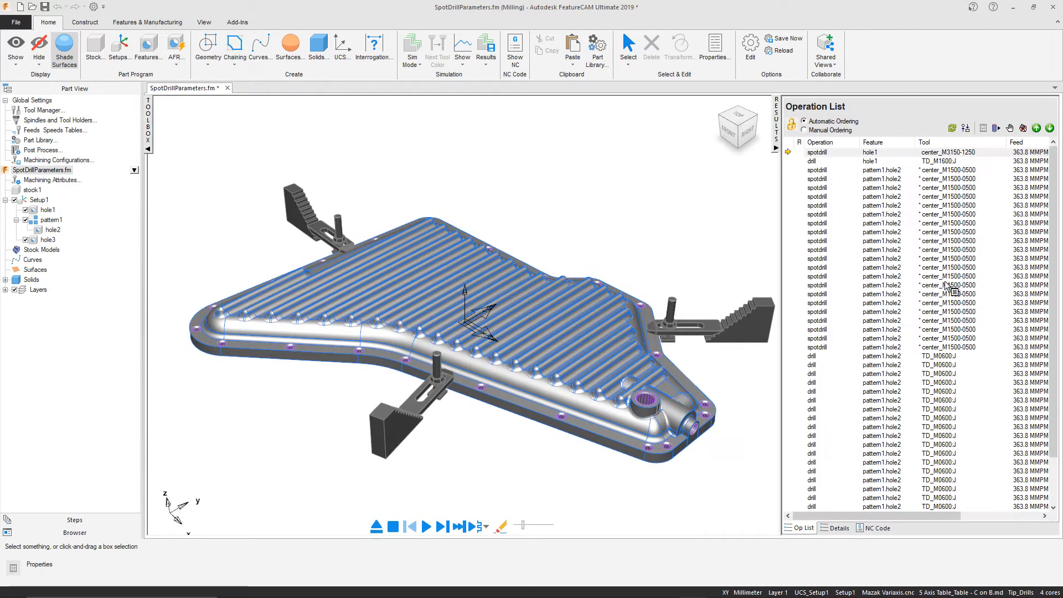
# Step: Review hole1's spot-drill depth Z-15.95 in block N1 of the NC code, then close it
pyautogui.click(877, 528)
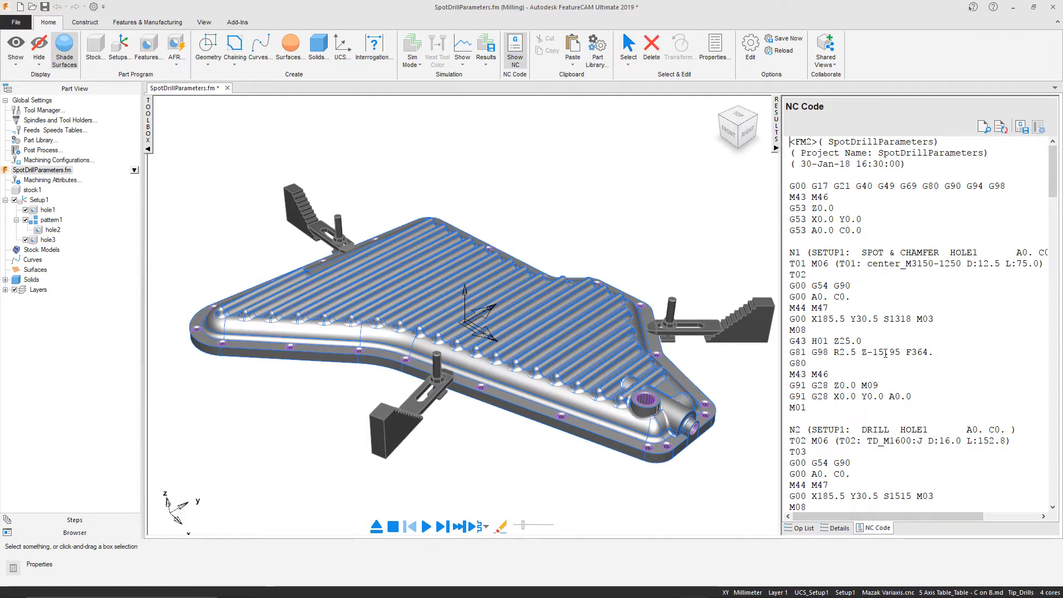
pyautogui.doubleClick(881, 352)
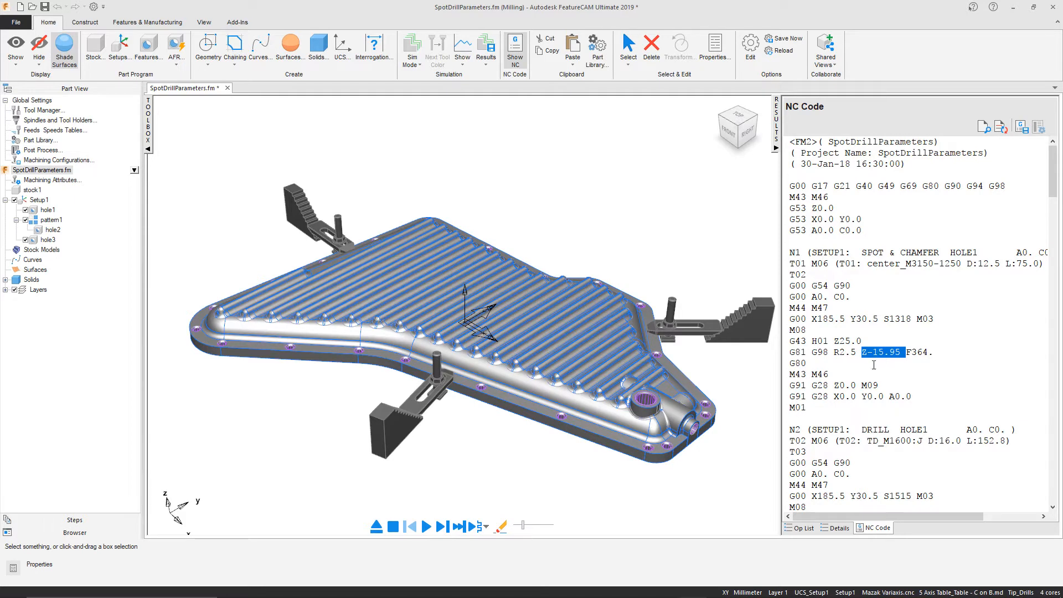
pyautogui.click(804, 528)
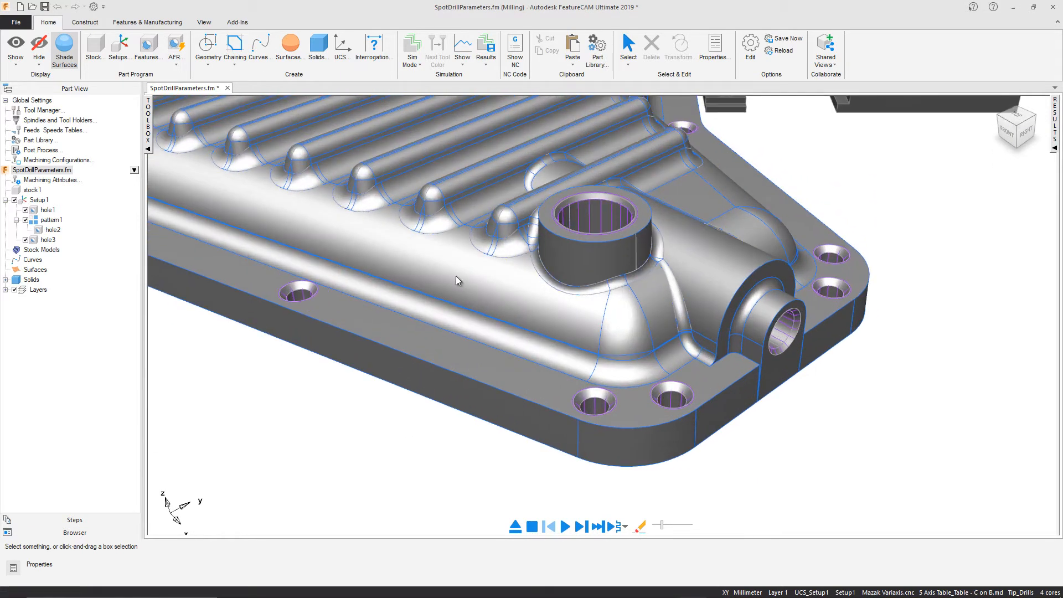
# Step: Interrogate the boss hole's chamfer surface, reading a 41° draft
pyautogui.click(208, 44)
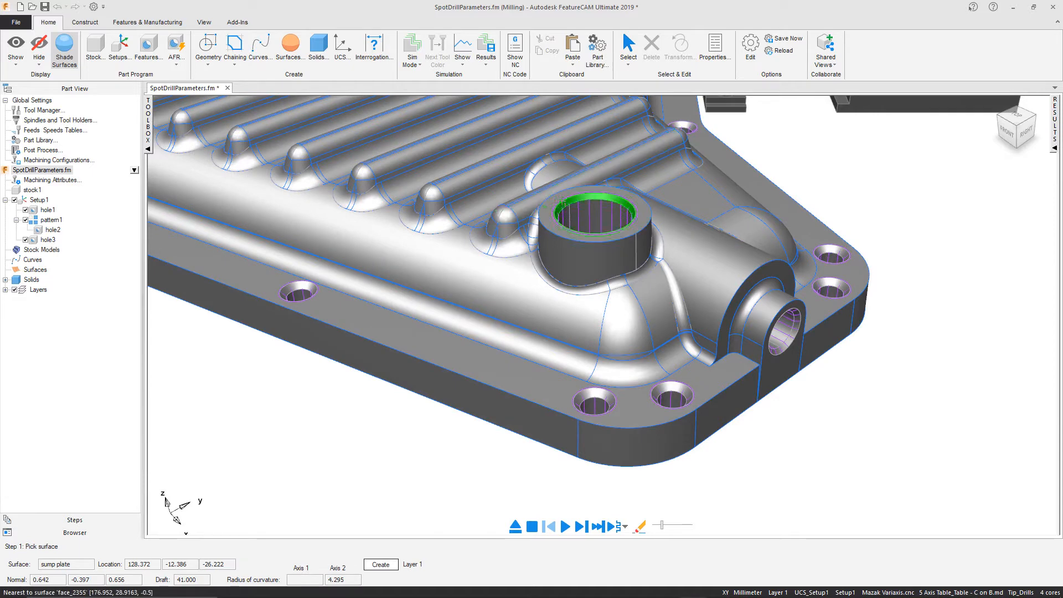
pyautogui.click(580, 208)
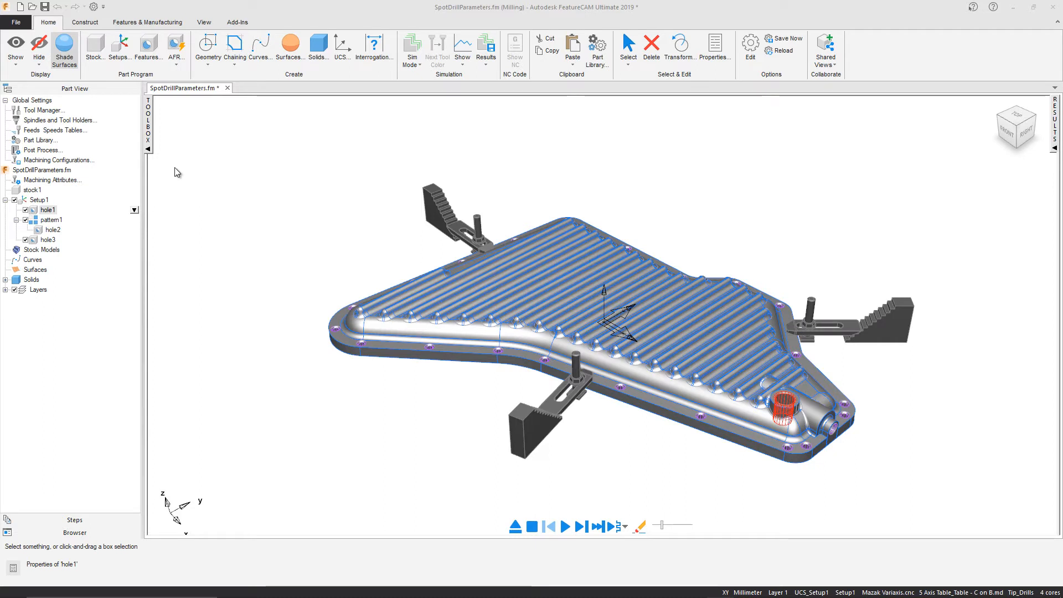
# Step: Open hole1's properties and copy its 12.5 mm center-drill tool
pyautogui.doubleClick(48, 209)
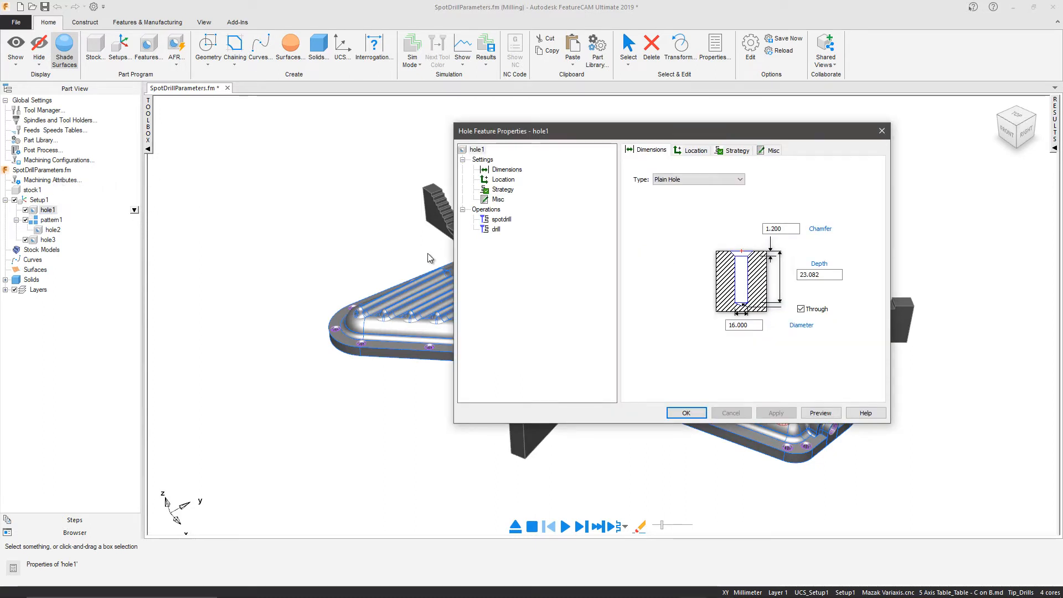
pyautogui.click(500, 219)
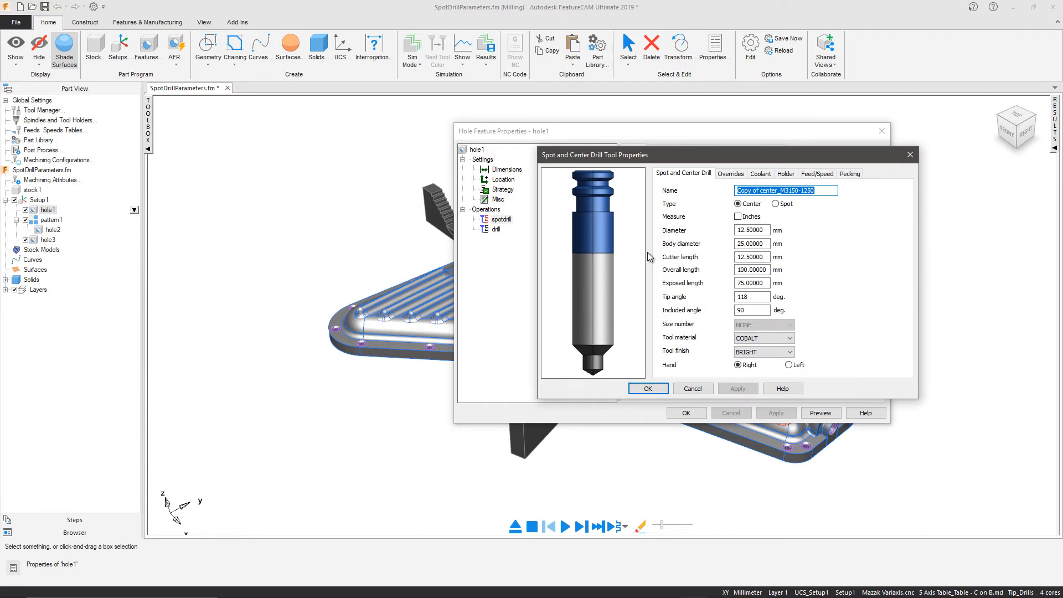
# Step: Give the copied drill a 60° included angle and name it center_M3150-1250 (AI60)
pyautogui.click(751, 310)
pyautogui.write('60')
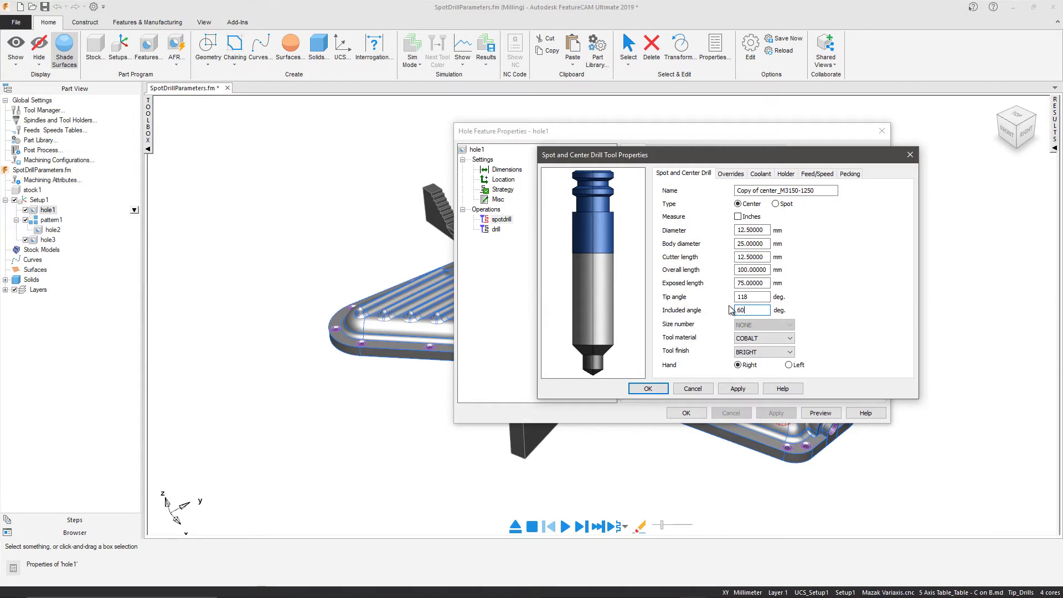
pyautogui.moveTo(590, 402)
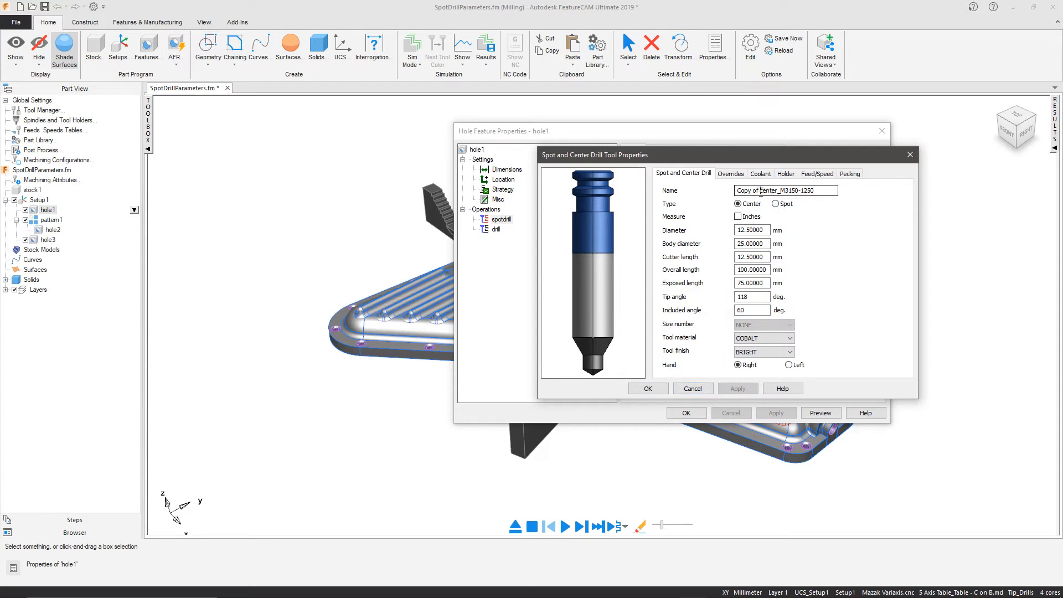
pyautogui.write('center_M3150-1250')
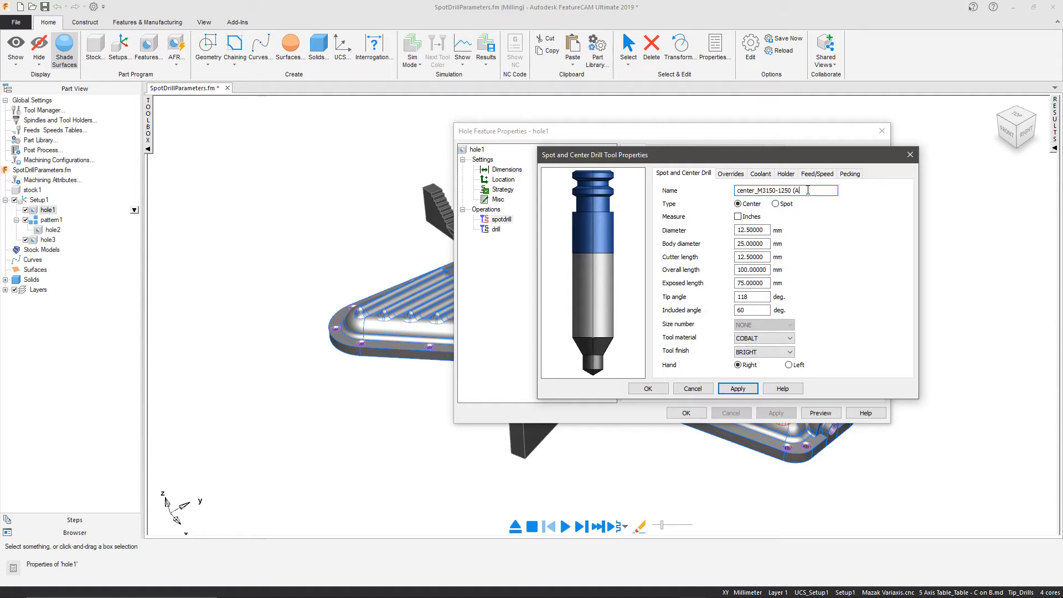
pyautogui.write('I60')
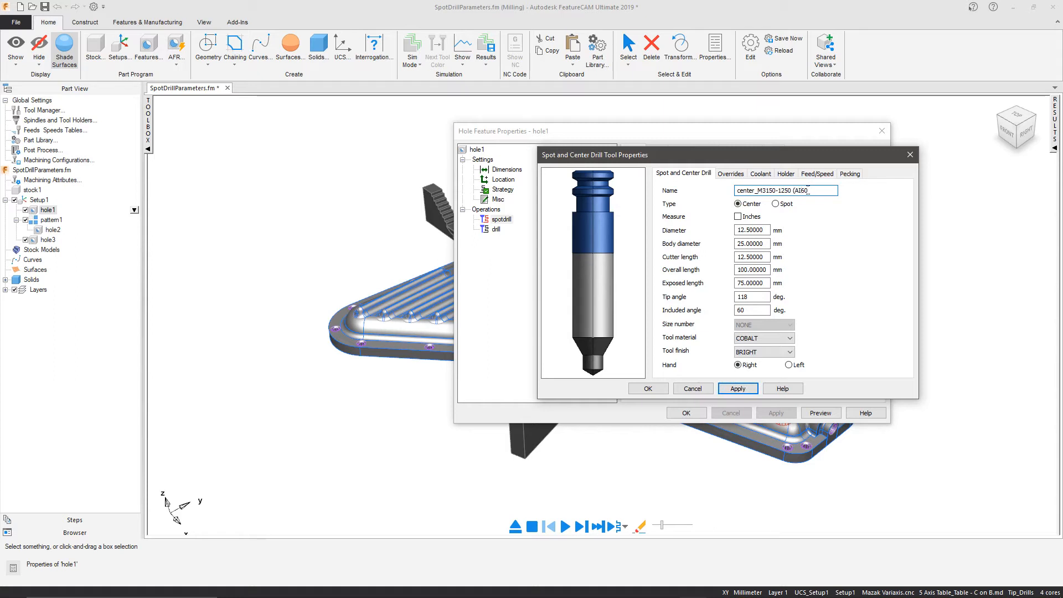
pyautogui.click(738, 388)
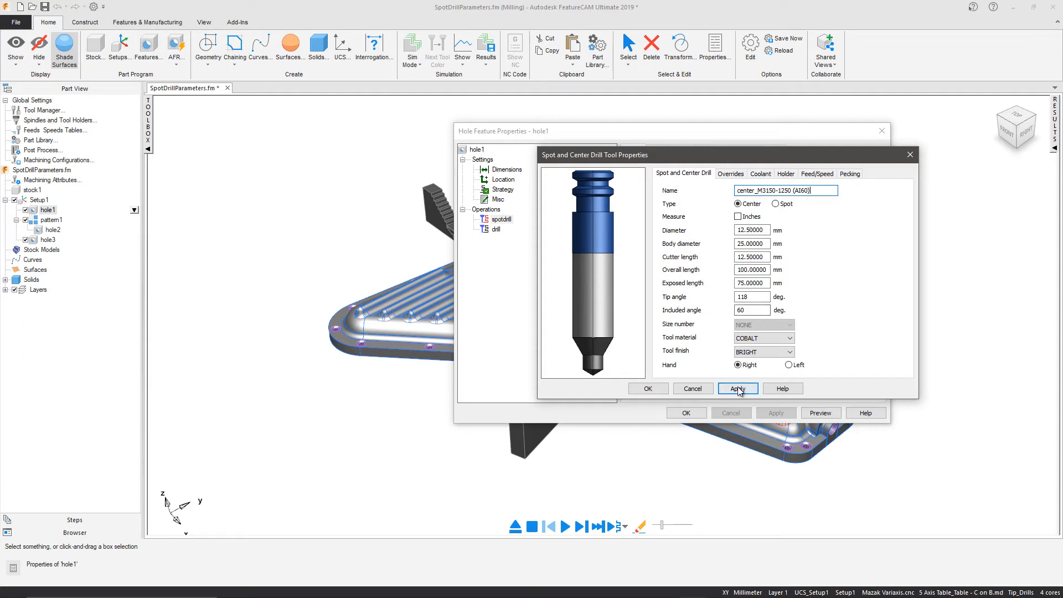
pyautogui.click(737, 388)
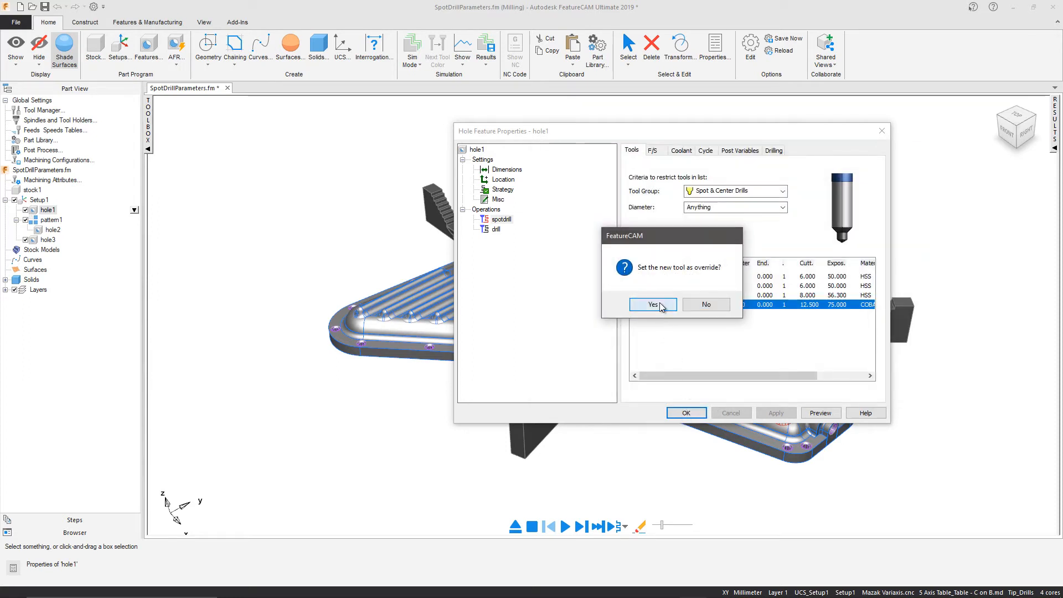
# Step: Set the AI60 drill as hole1's override and center_M1500-0500 (AI82) for pattern1's spot drill
pyautogui.click(653, 304)
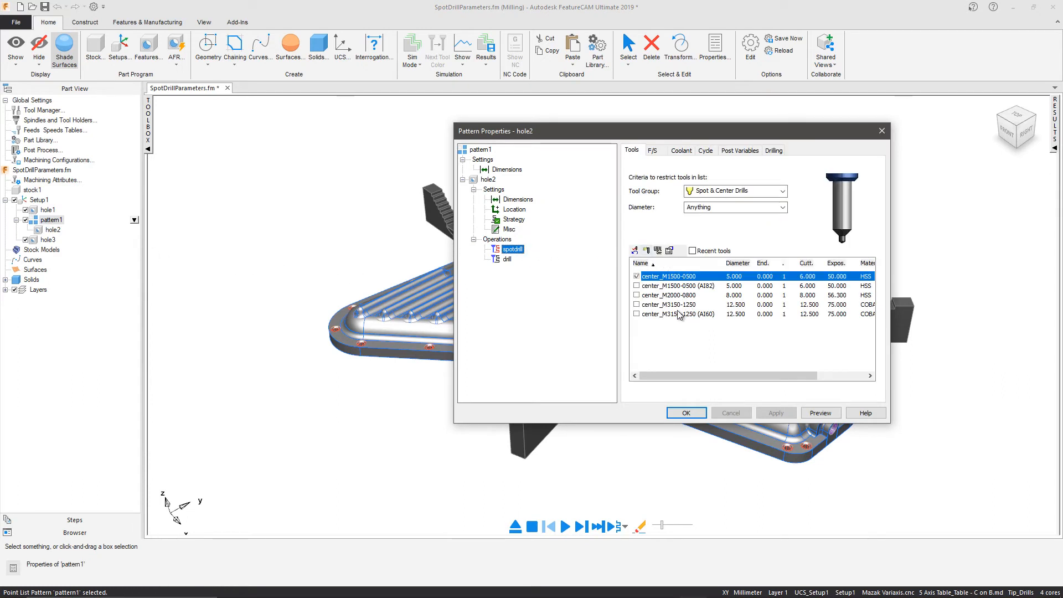
pyautogui.click(684, 285)
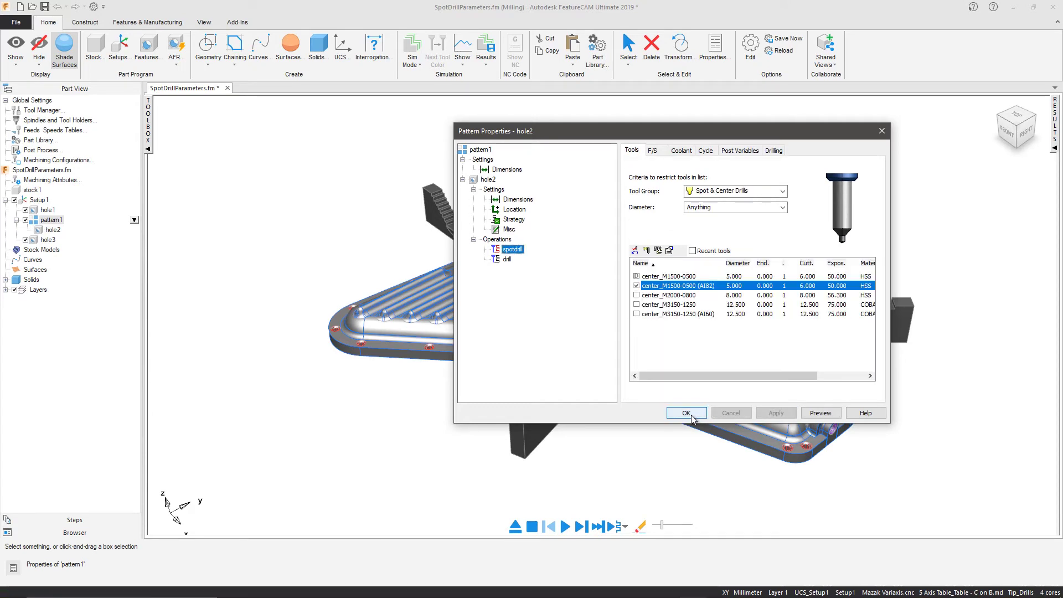
pyautogui.click(686, 412)
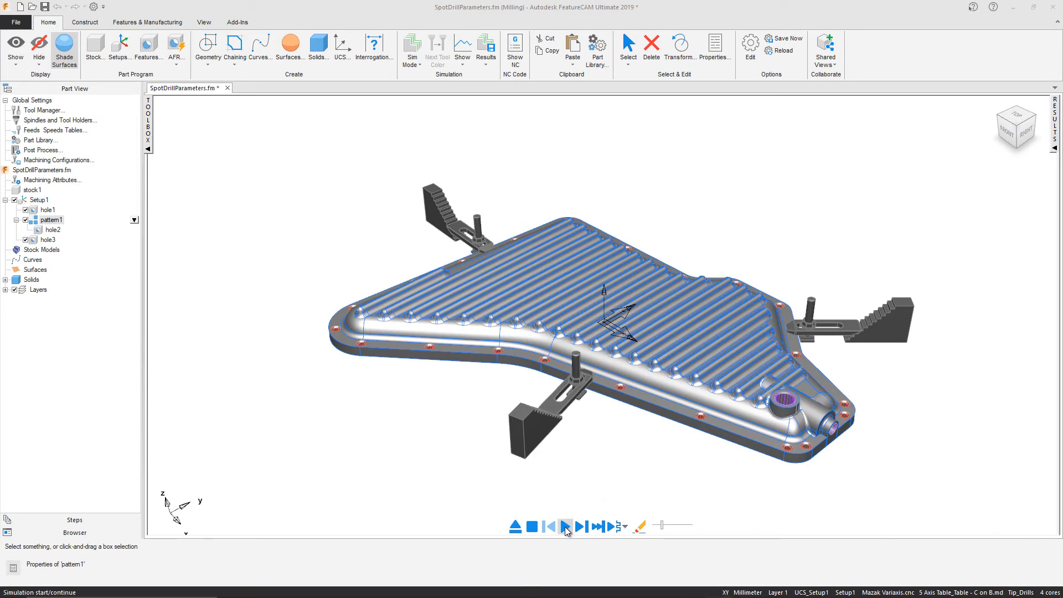
# Step: Rerun the simulation and confirm the NC code's AI60 spot-drill depth Z-17.231 in block N1
pyautogui.click(565, 526)
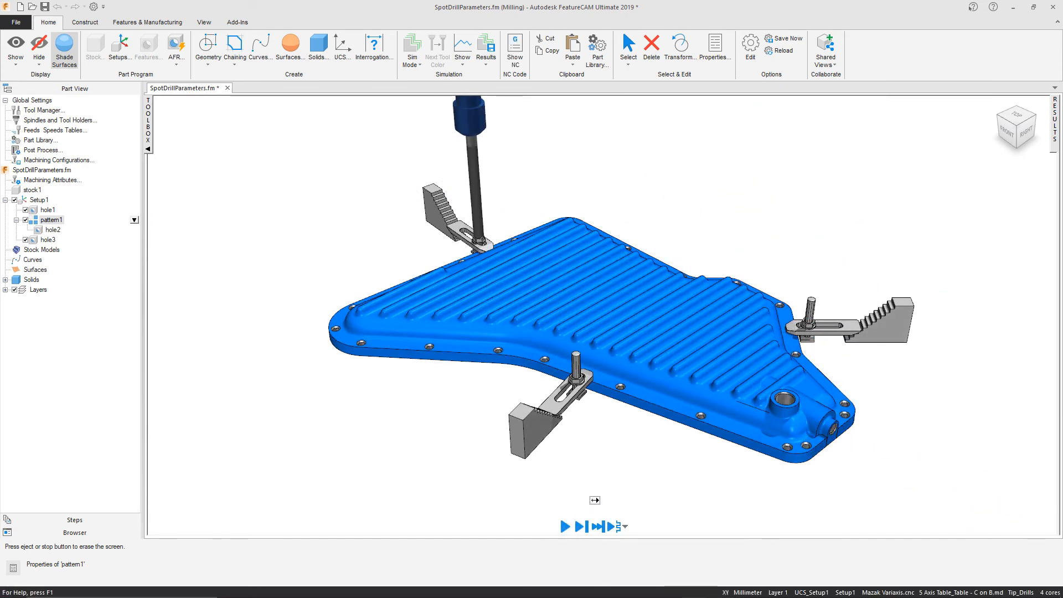
pyautogui.click(565, 525)
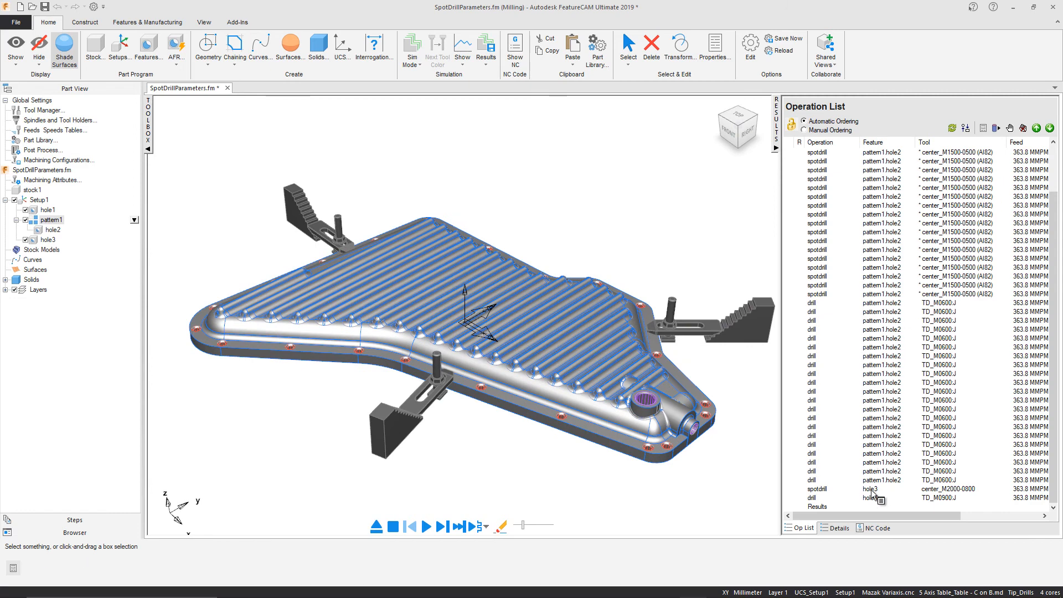
pyautogui.click(878, 527)
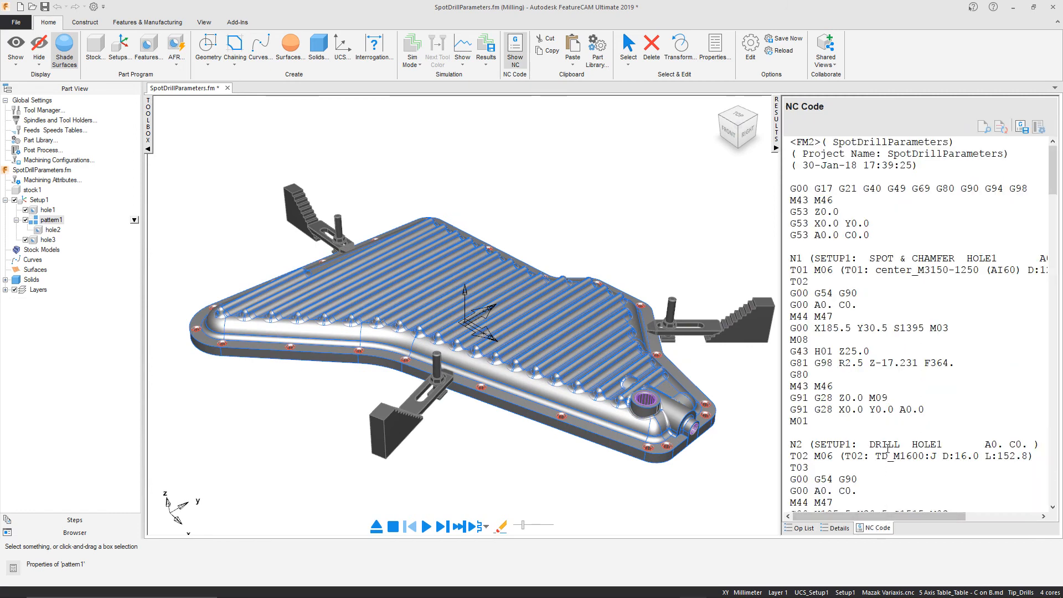
pyautogui.doubleClick(880, 362)
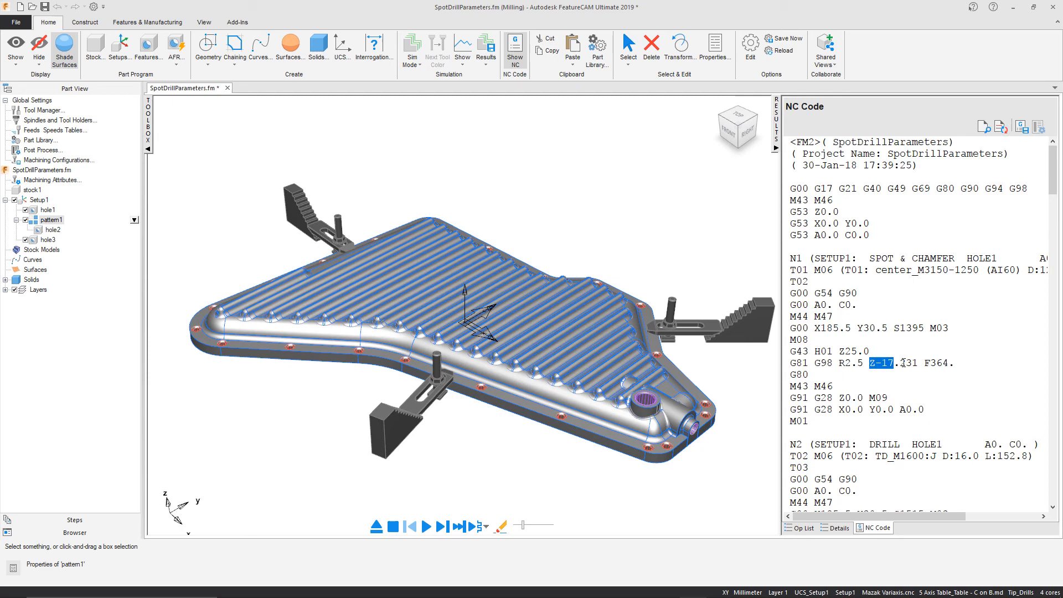